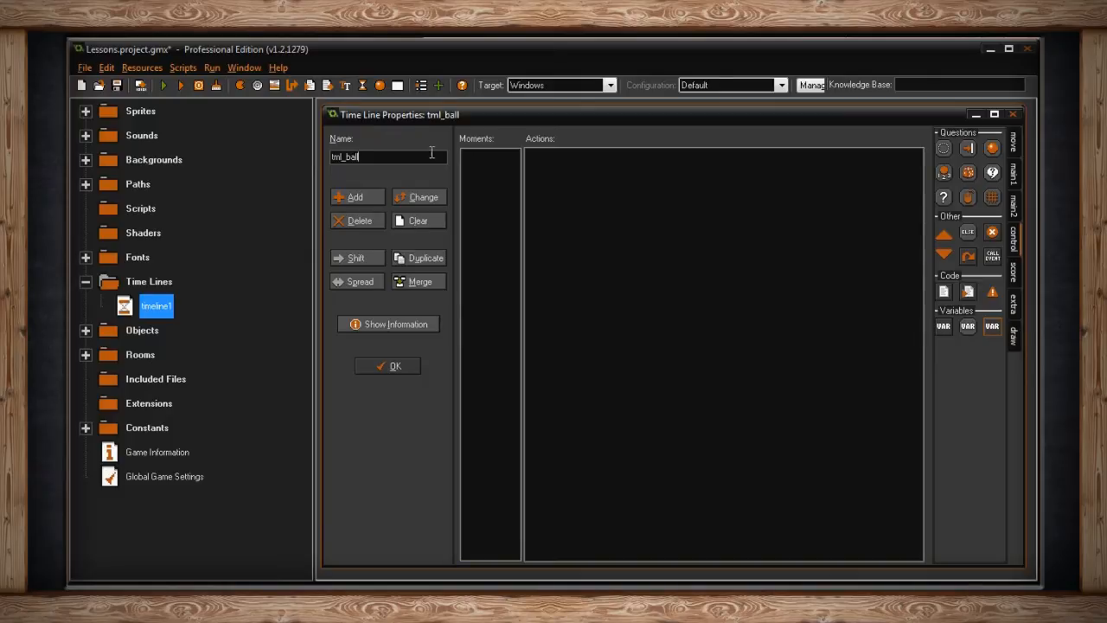
# Bring up Spread Moments for tml_ball set to From 0, Till 4, Percentage 200.
pyautogui.click(357, 197)
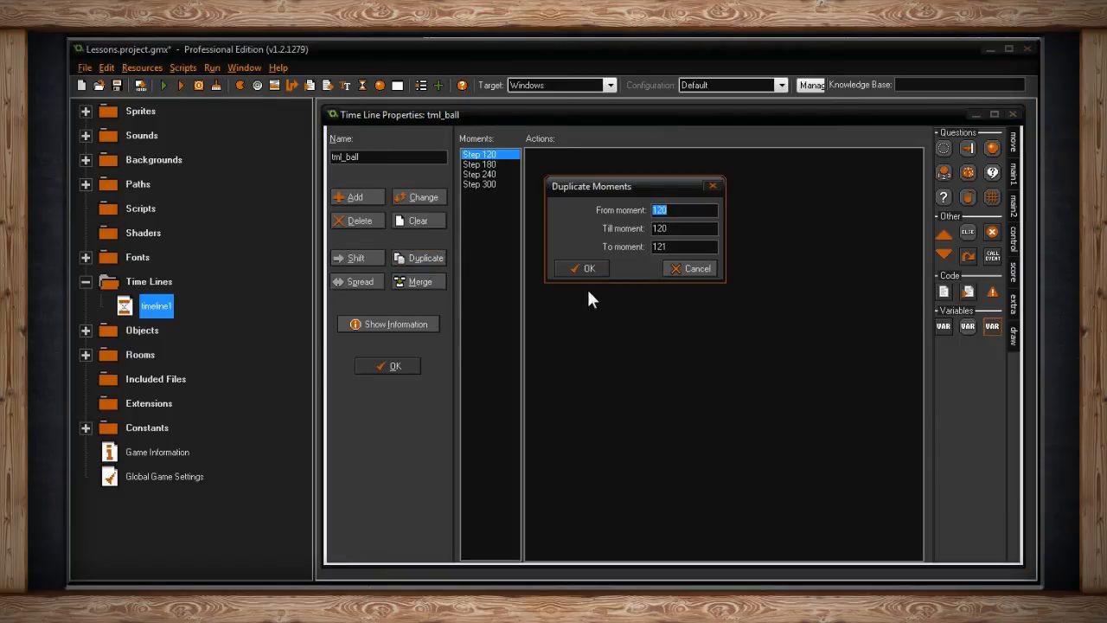
pyautogui.click(356, 280)
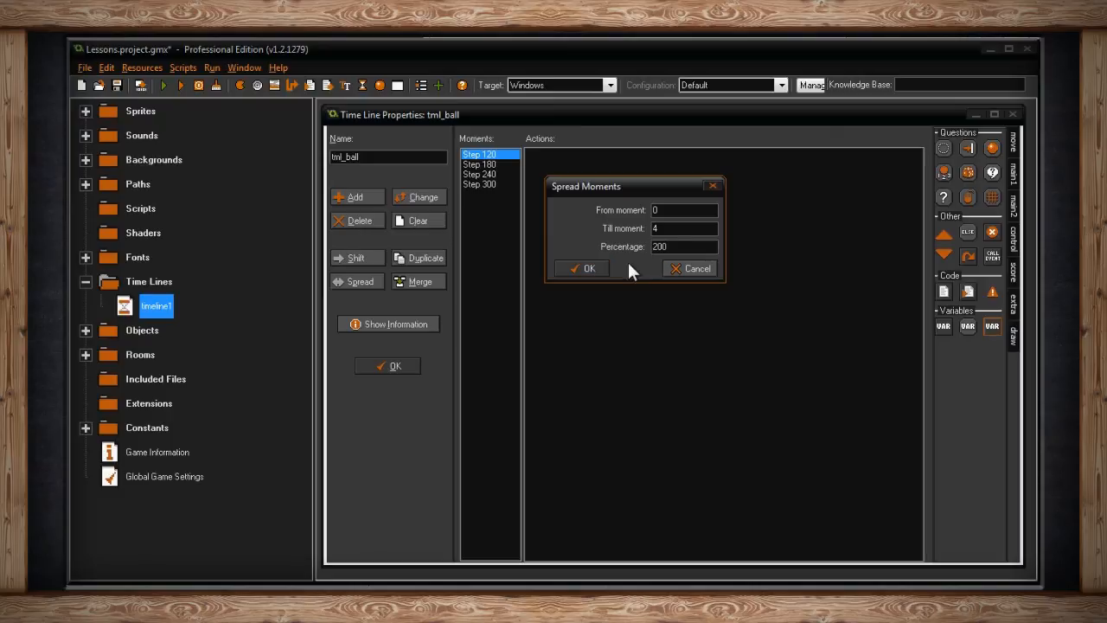